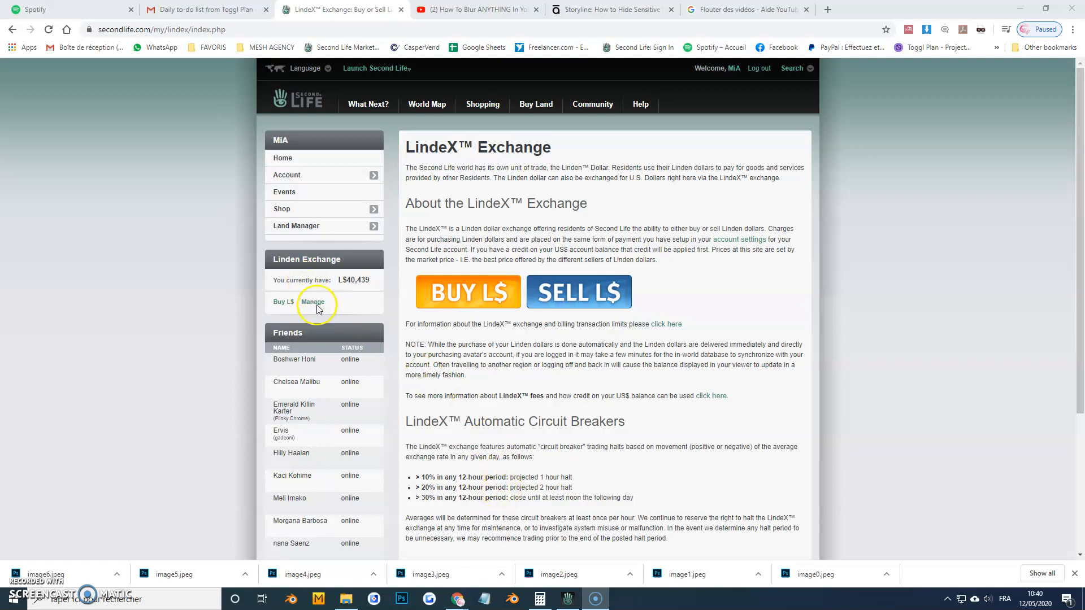
Switch the L$ Exchange Settings interface mode to Advanced and submit it.
click(312, 301)
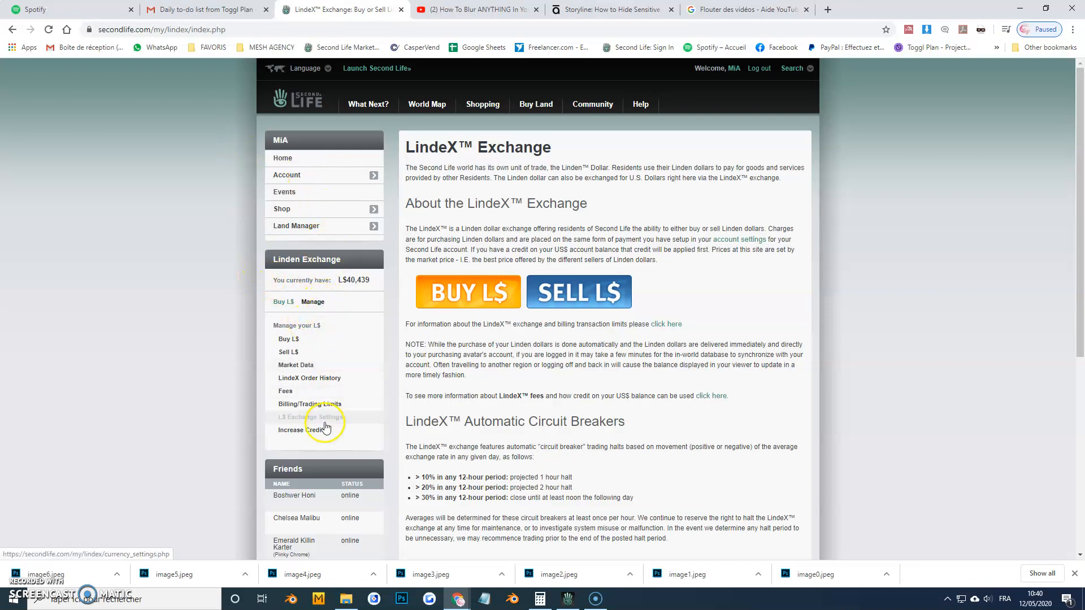
mouse_move(309, 424)
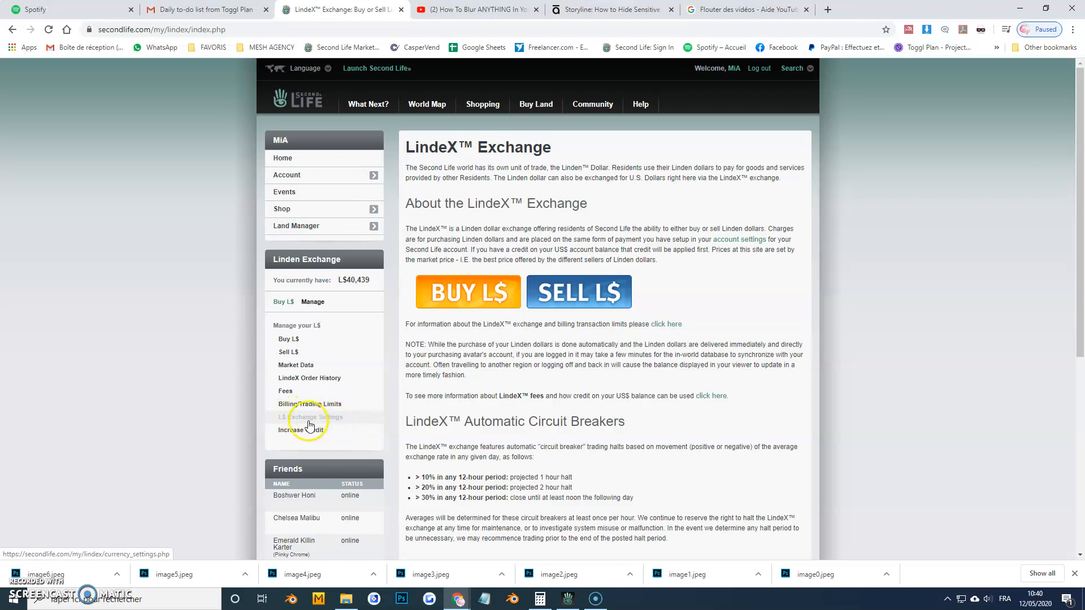
click(310, 416)
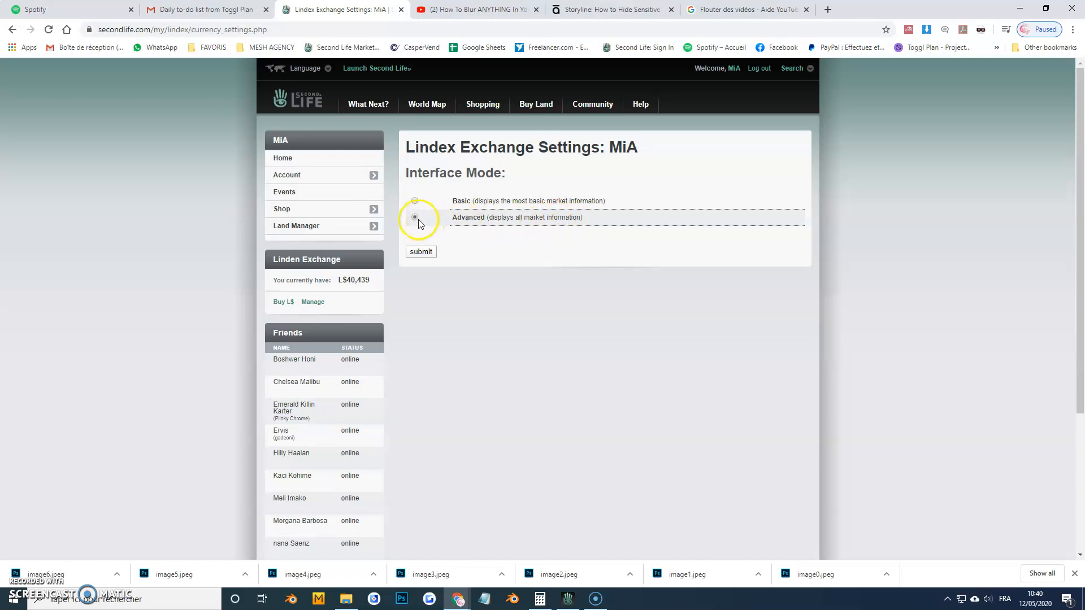
click(414, 216)
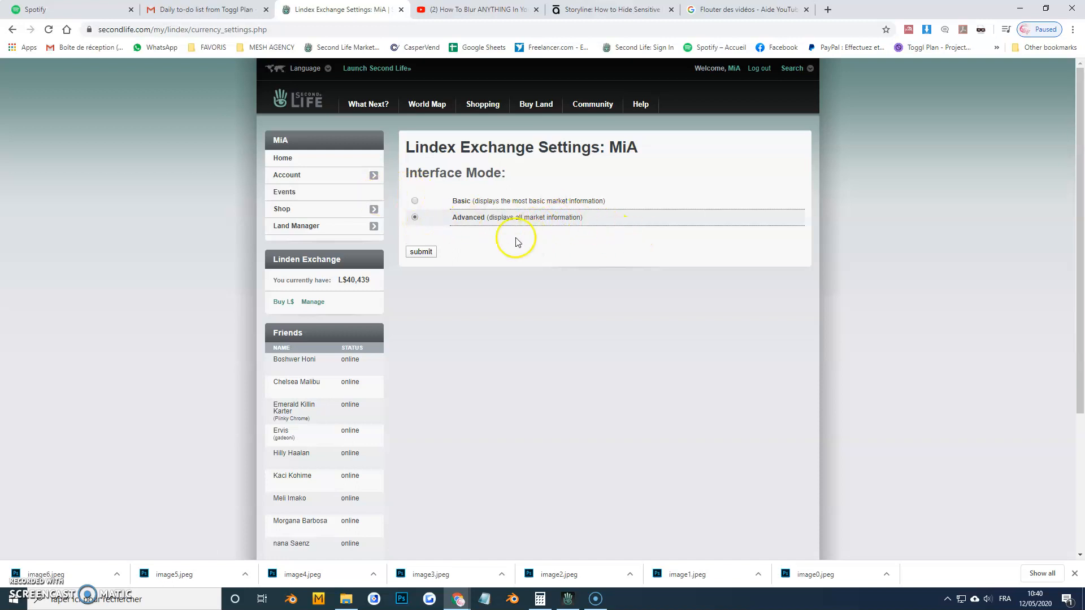
click(312, 302)
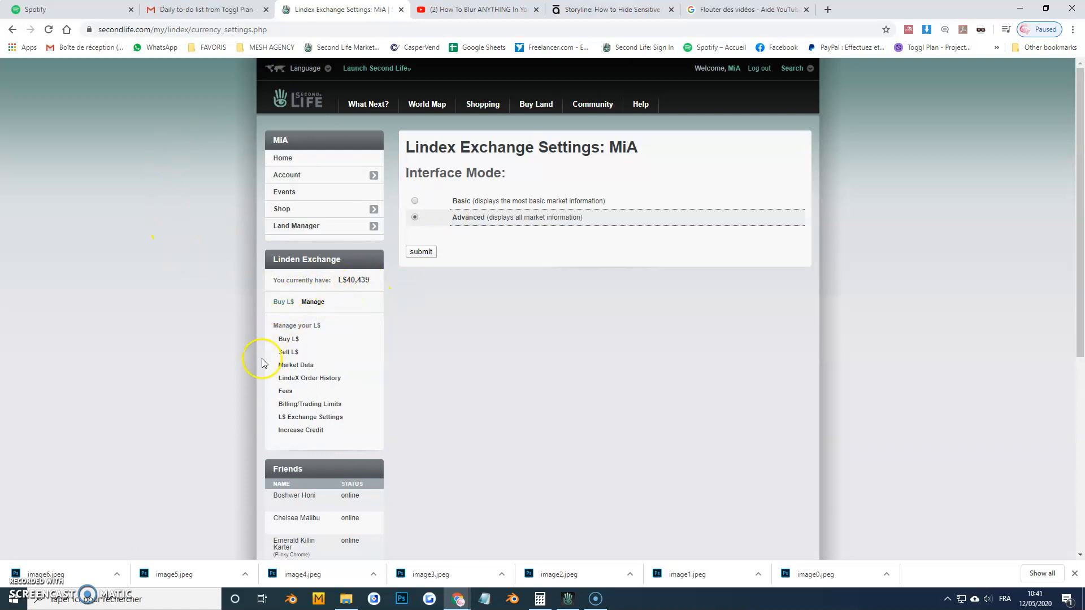
Open Market Data and highlight today's average exchange rate in the Daily Summary.
click(295, 365)
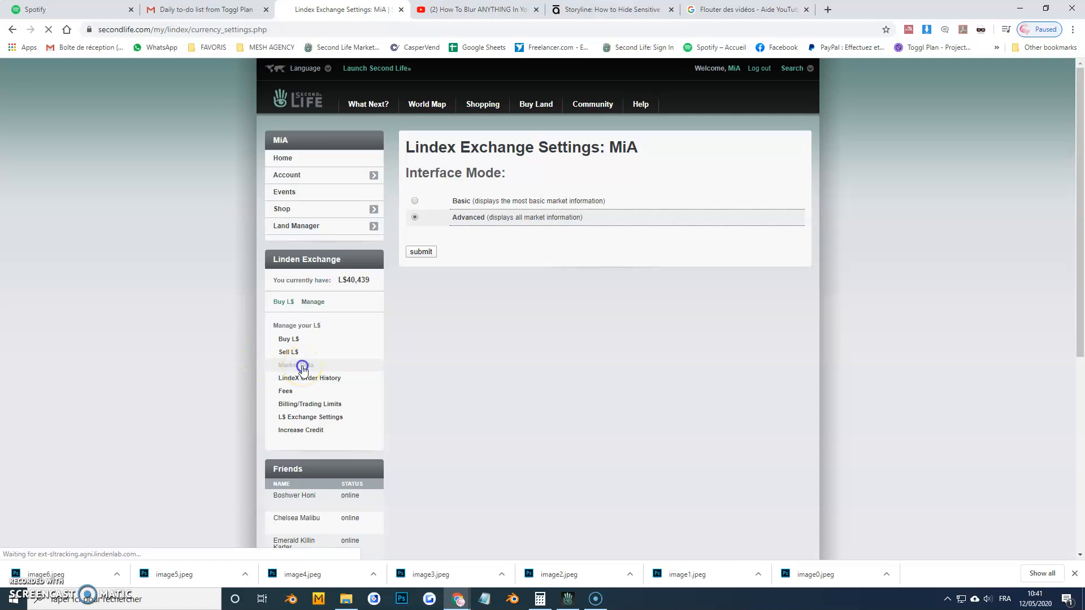
click(294, 365)
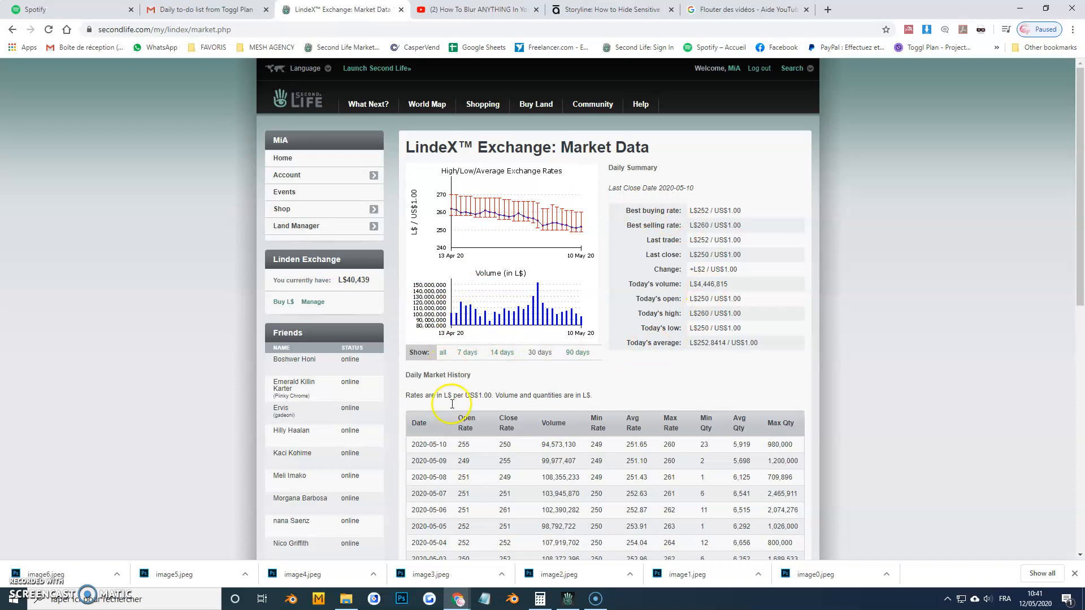
mouse_move(729, 392)
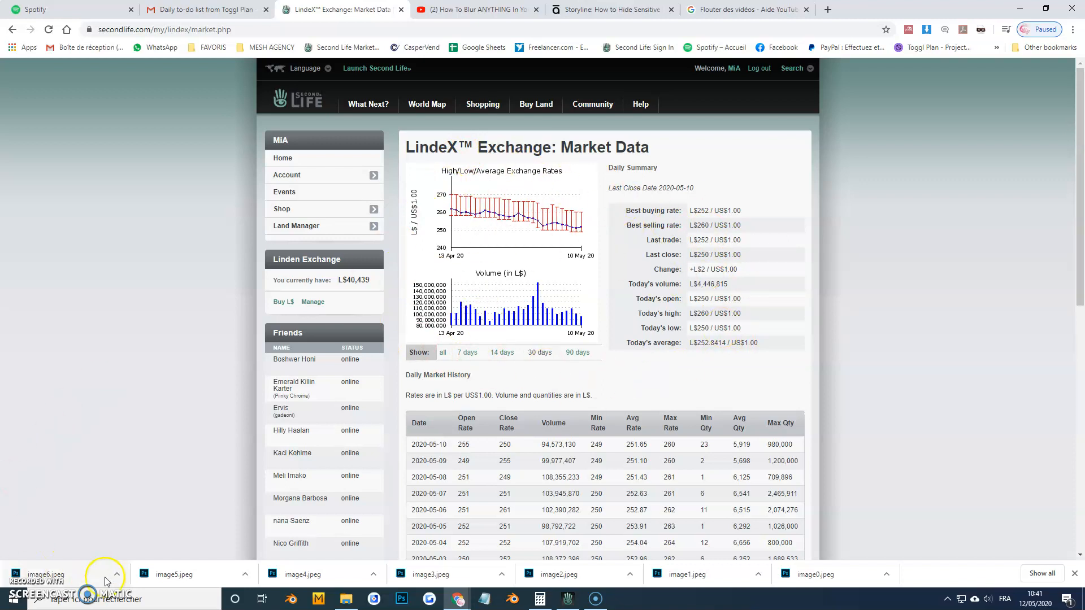
mouse_move(728, 426)
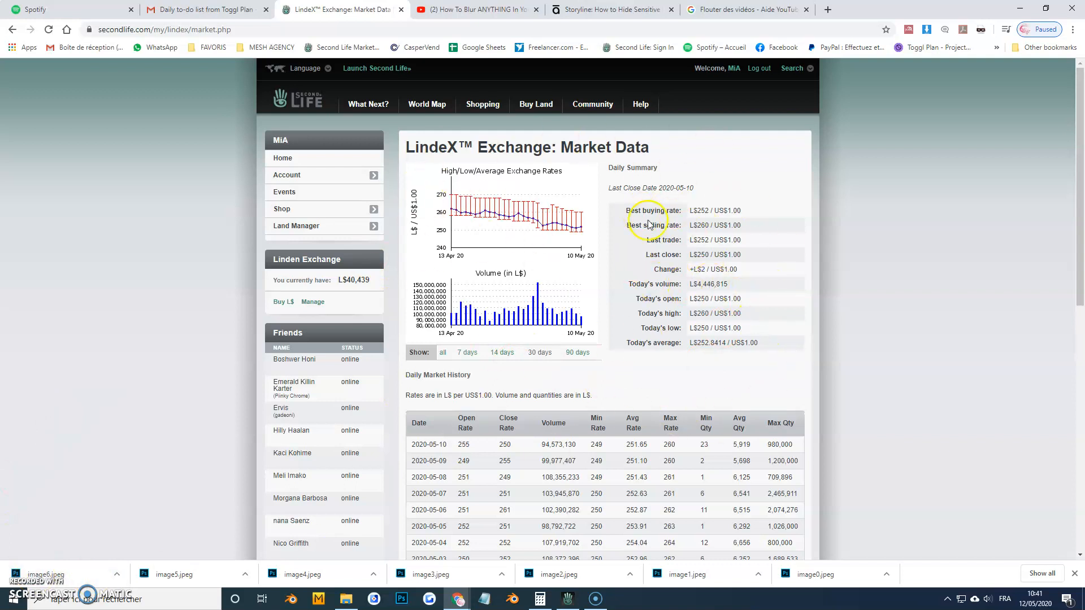
mouse_move(694, 343)
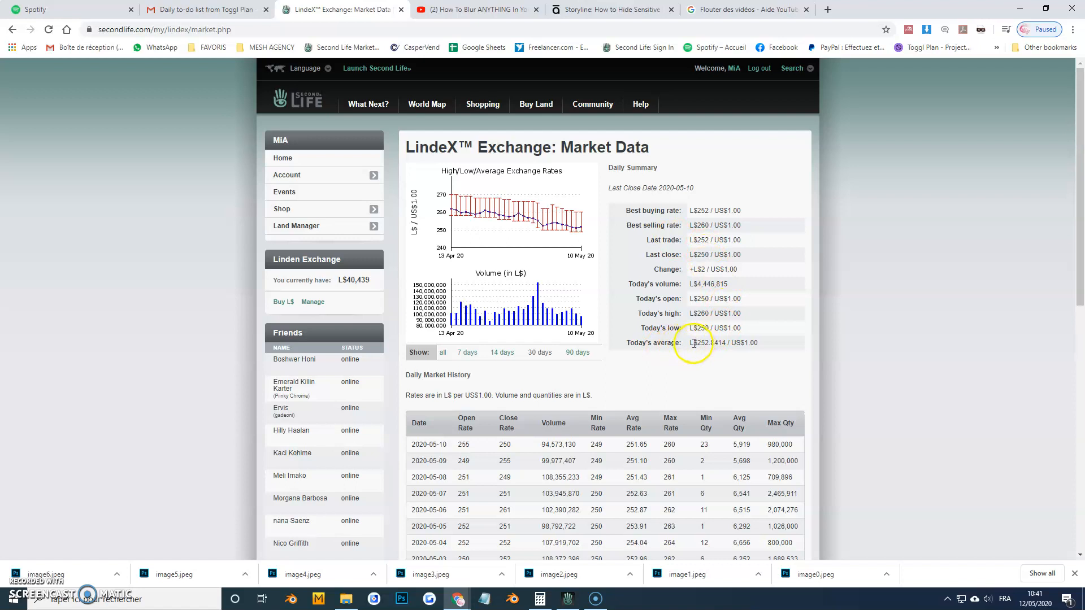
double_click(699, 343)
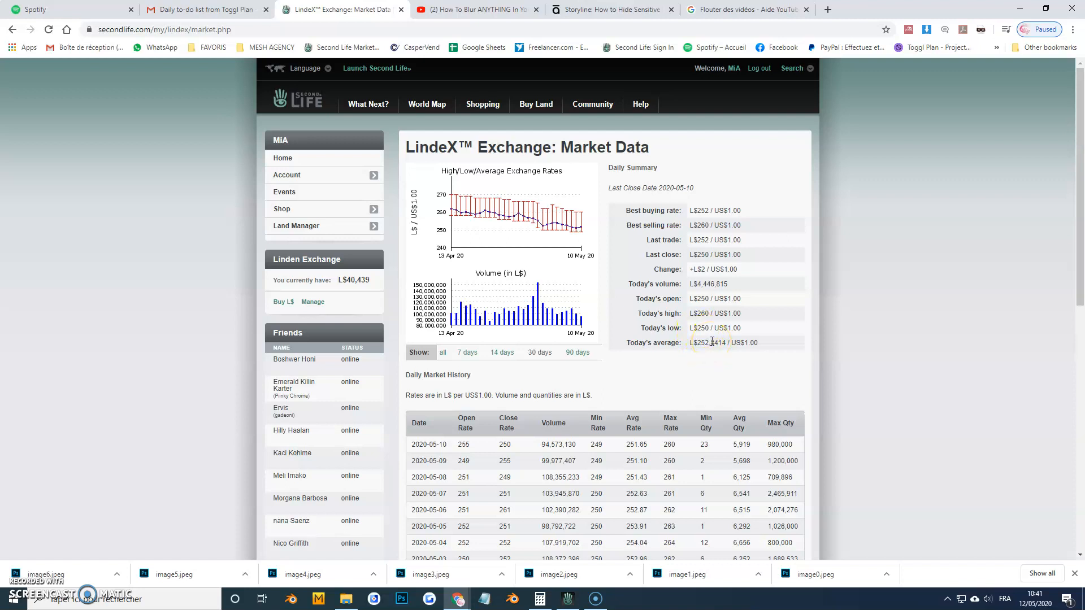
double_click(699, 312)
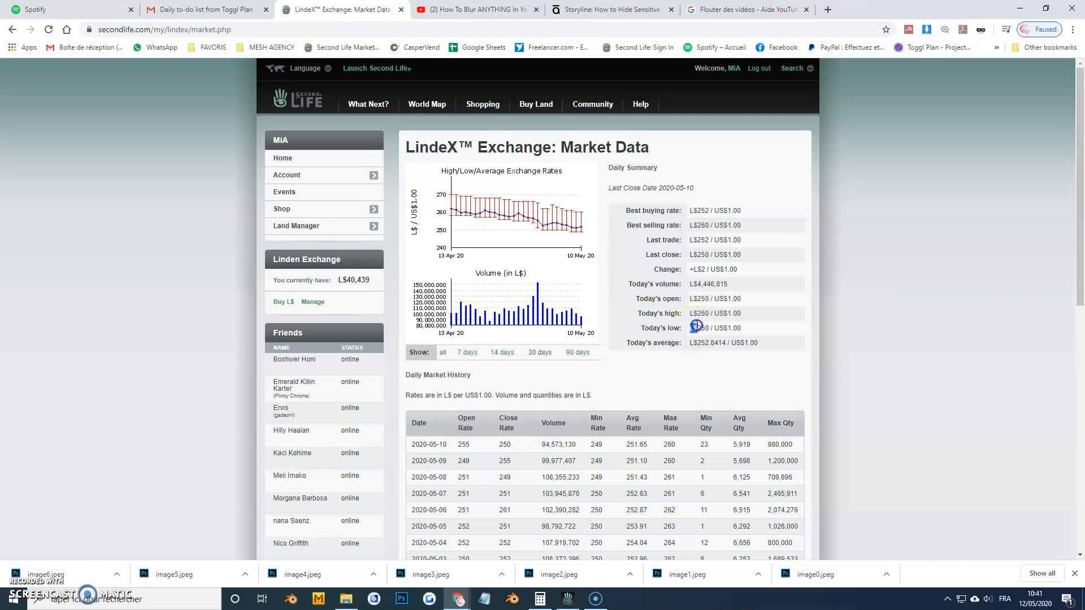
double_click(699, 328)
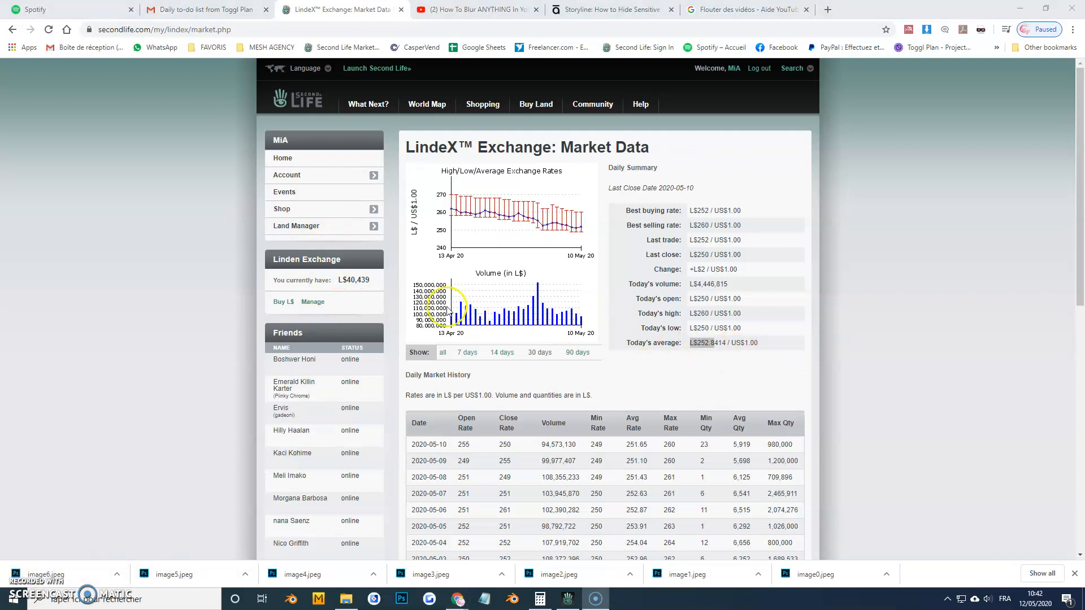
click(312, 301)
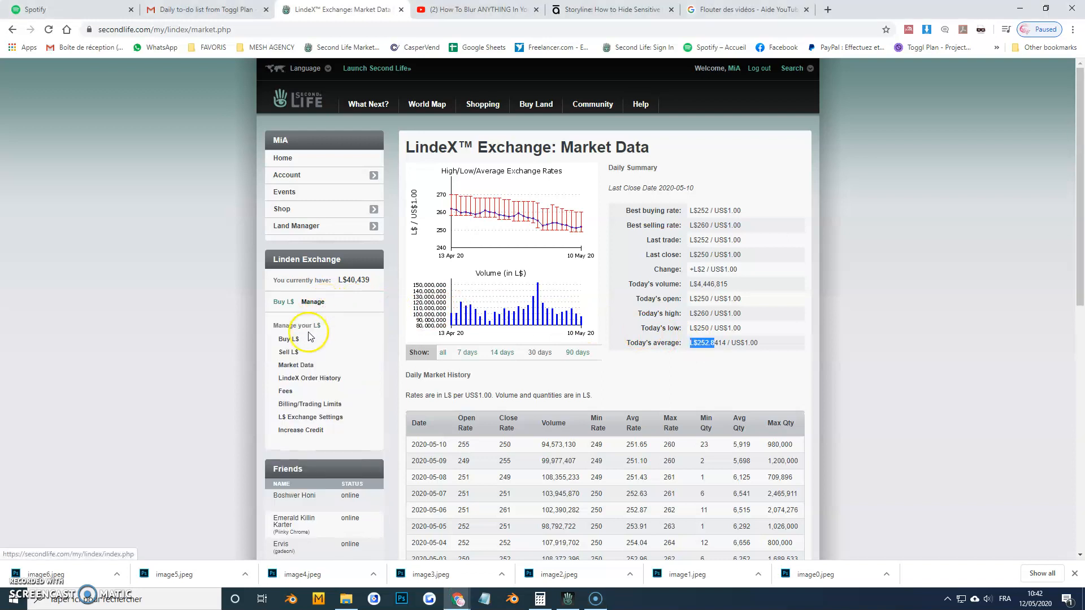
Go to the Sell L$ page and enter a market sell quantity of 5000.
click(287, 351)
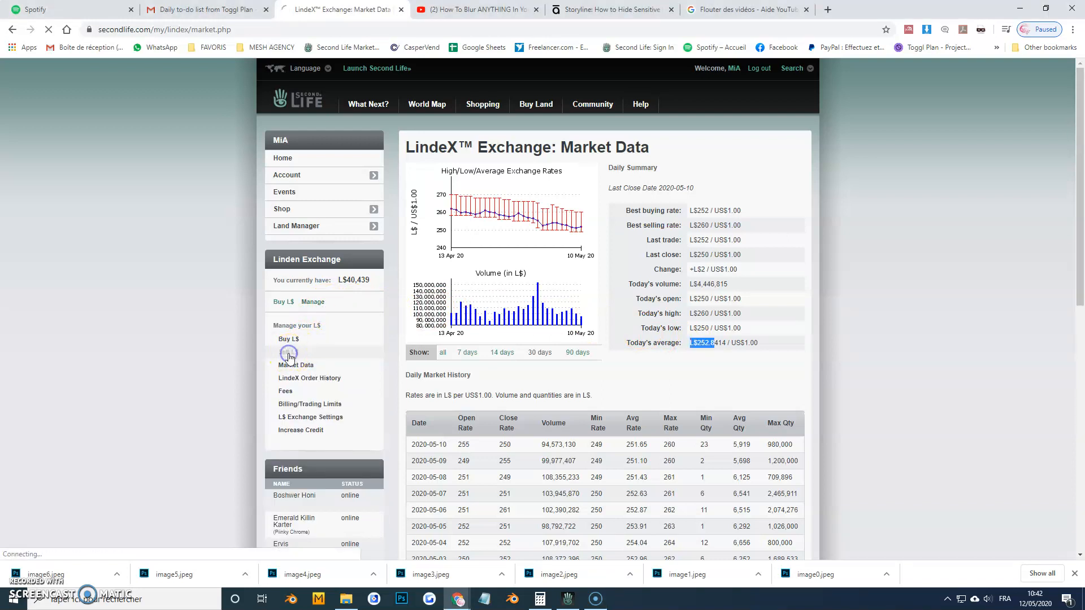
click(288, 351)
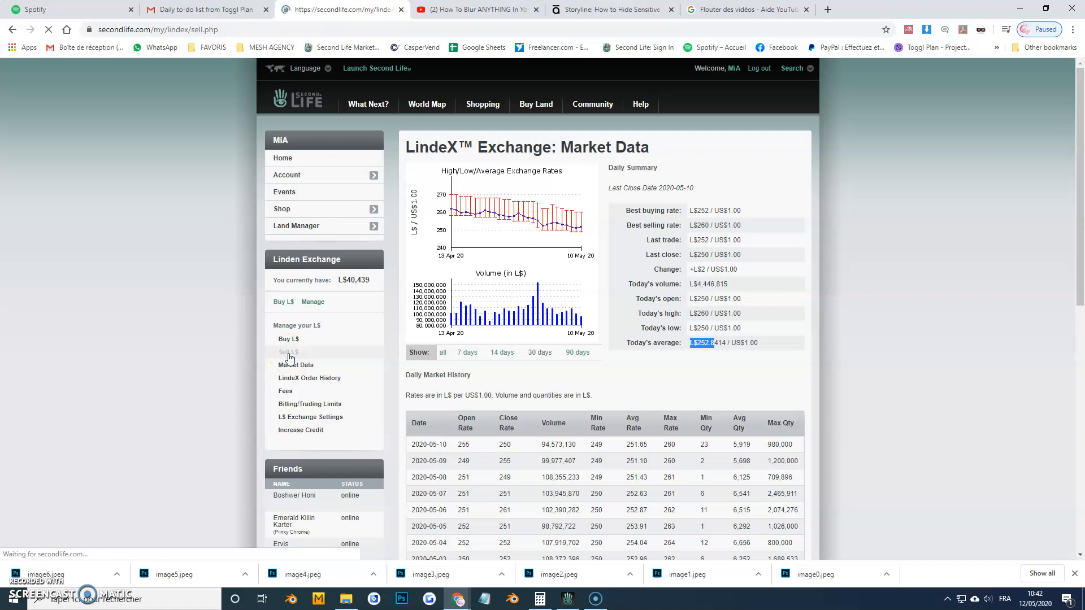
click(287, 351)
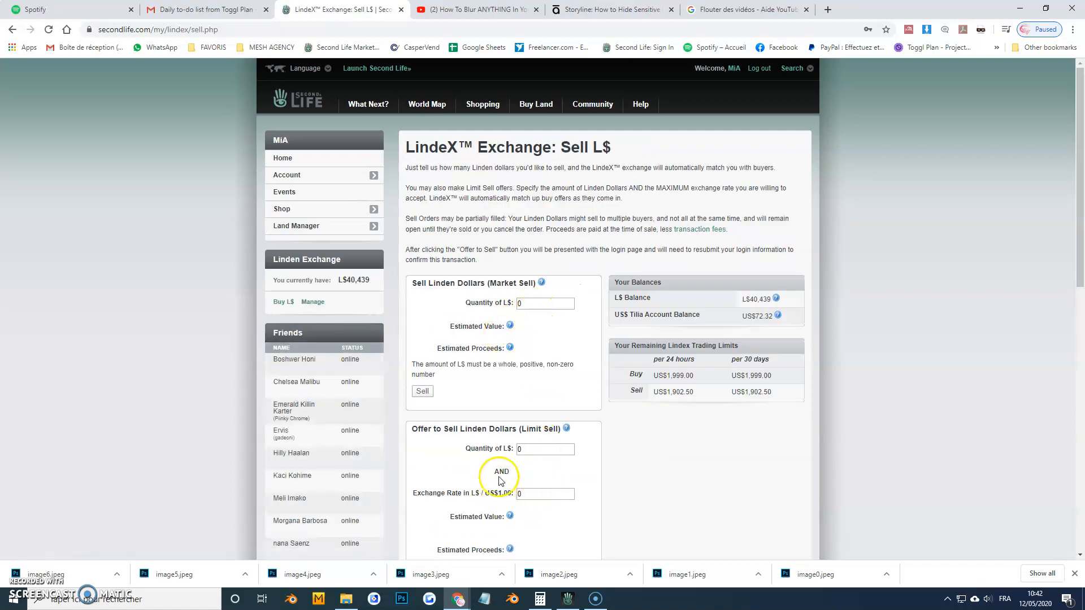
scroll(down, 3)
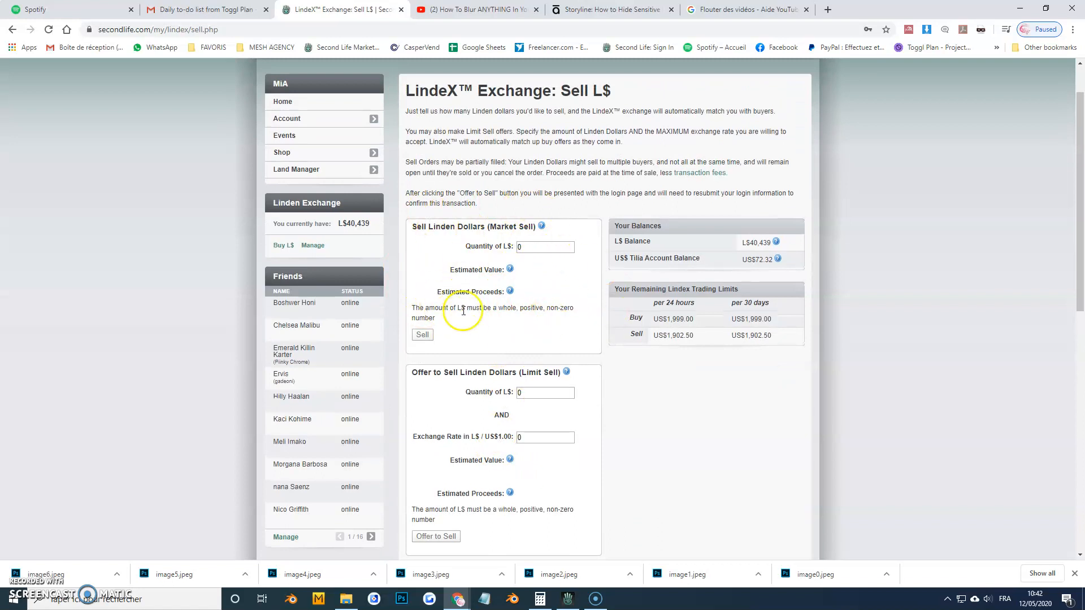
click(544, 247)
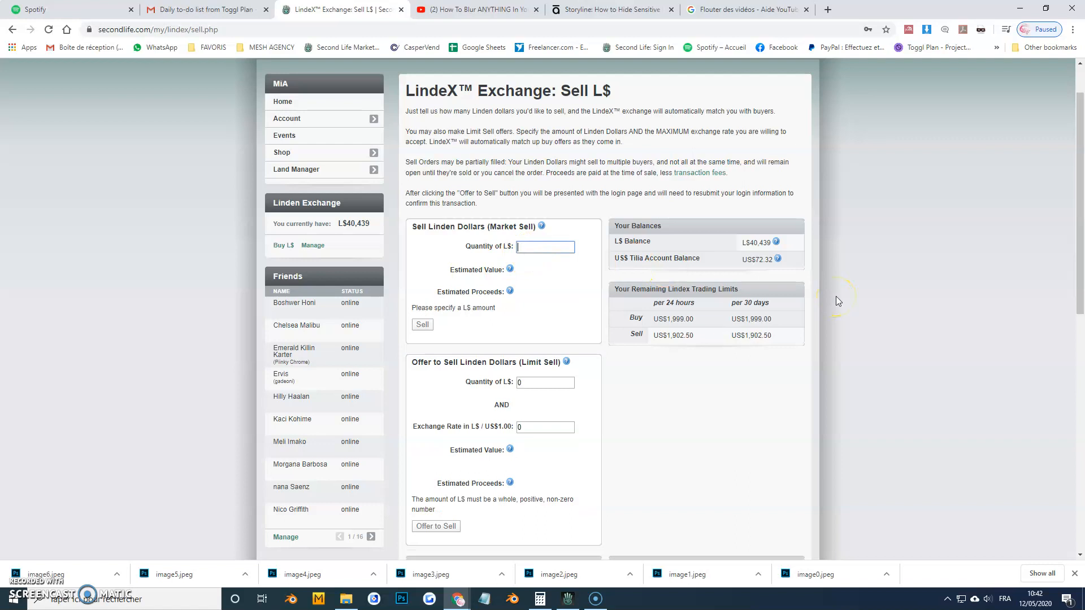
text(5000)
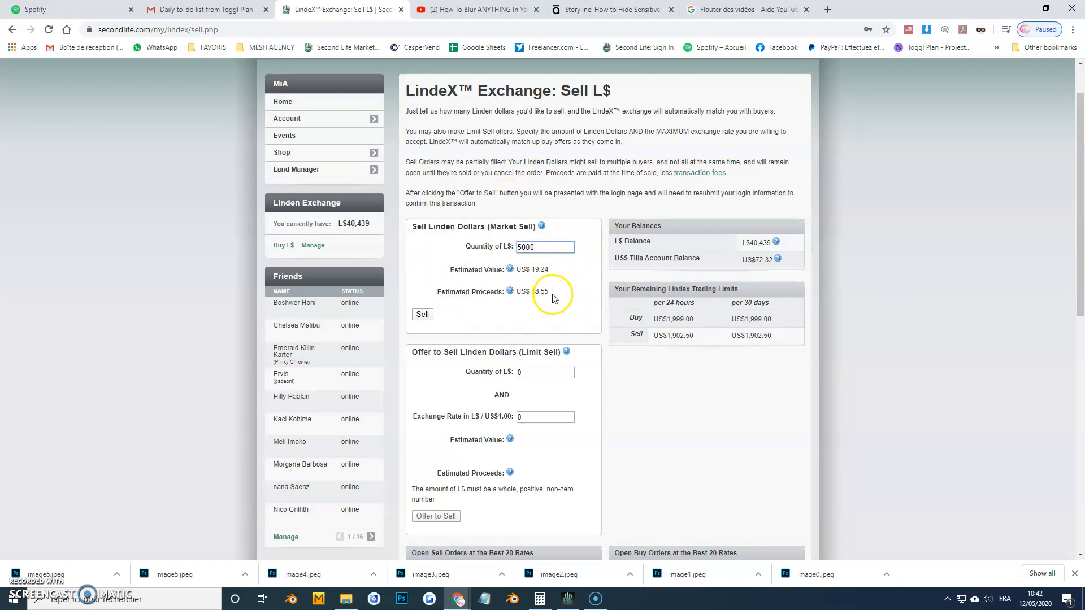
Fill the Limit Sell form with quantity 500 and exchange rate 252.
click(544, 371)
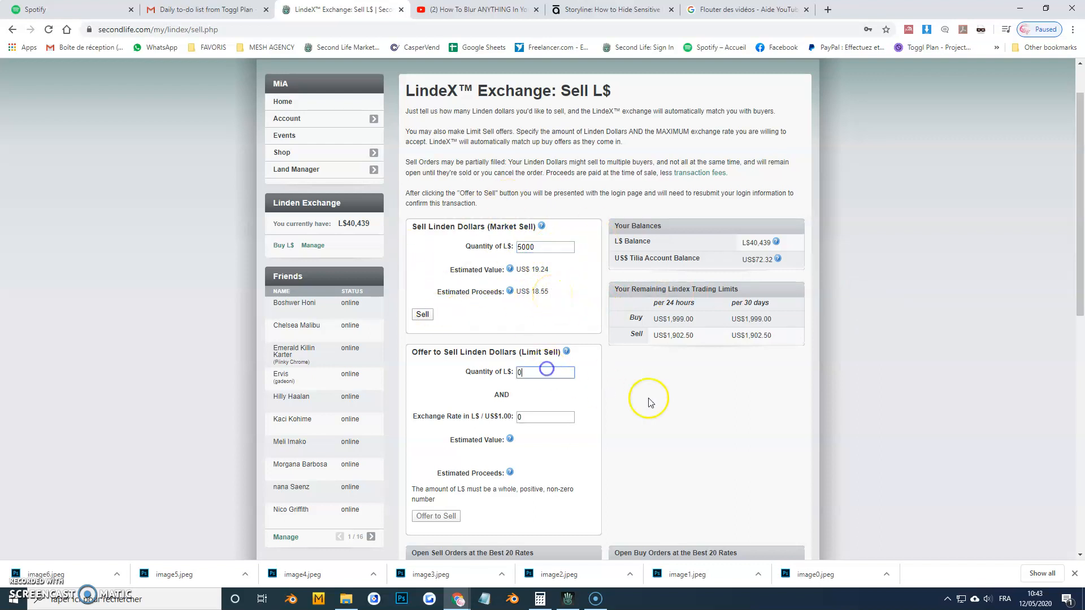
scroll(down, 3)
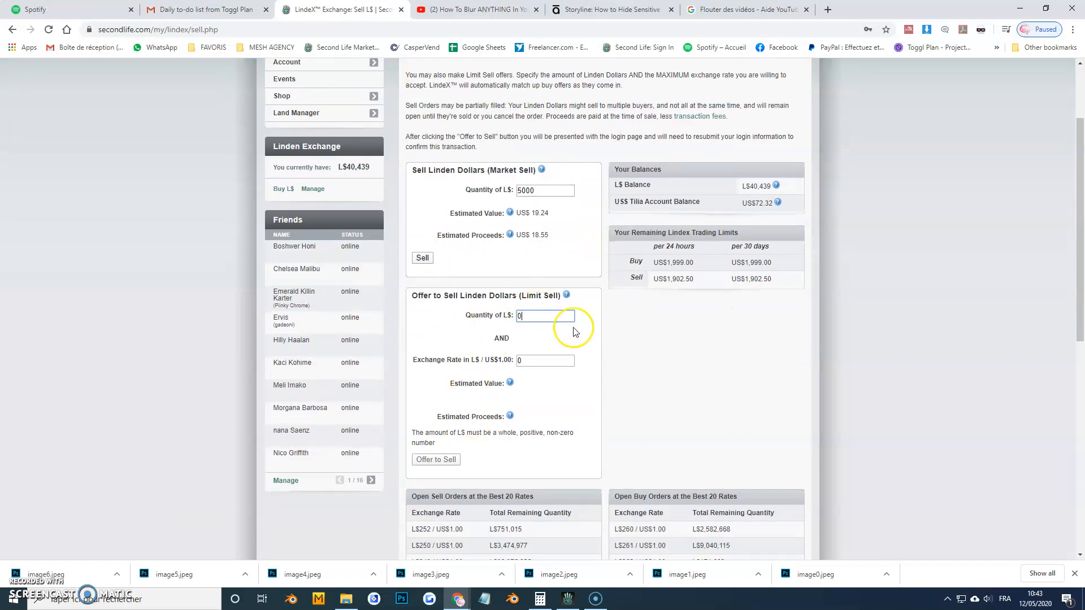
text(5000)
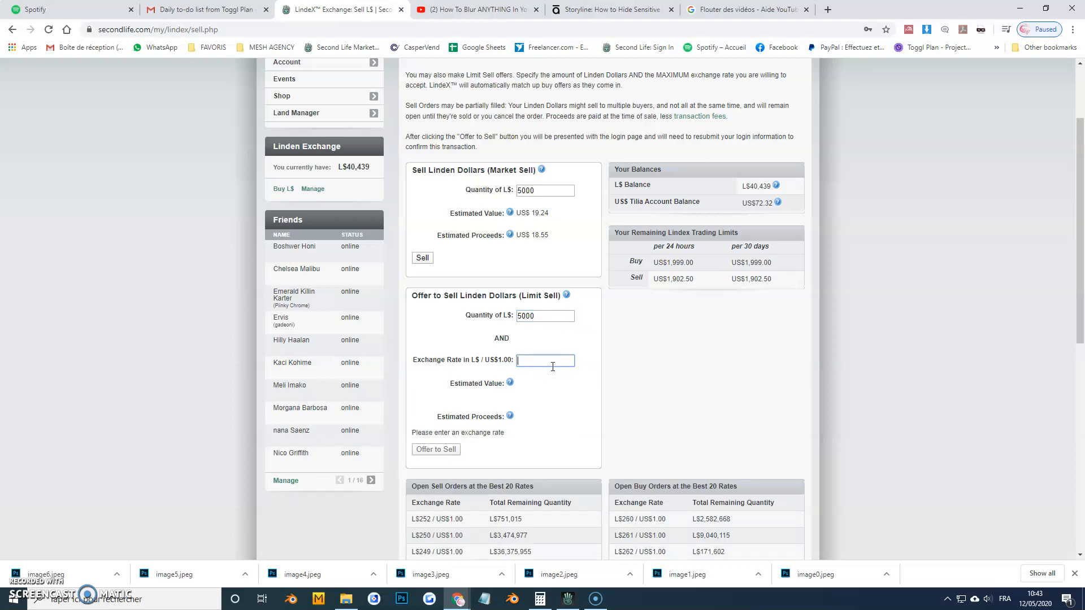
text(252)
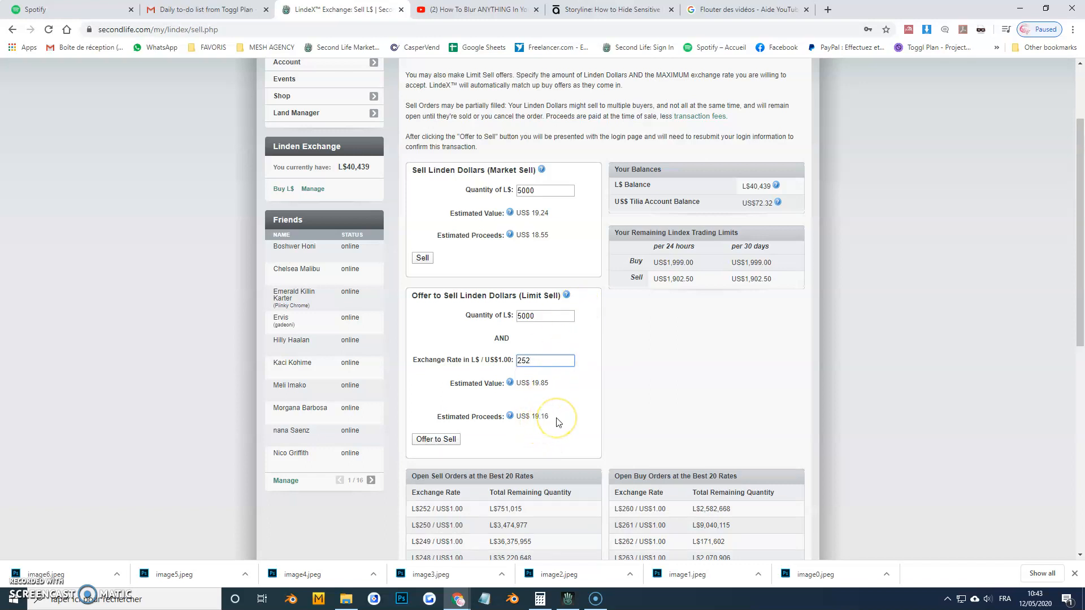
mouse_move(540, 382)
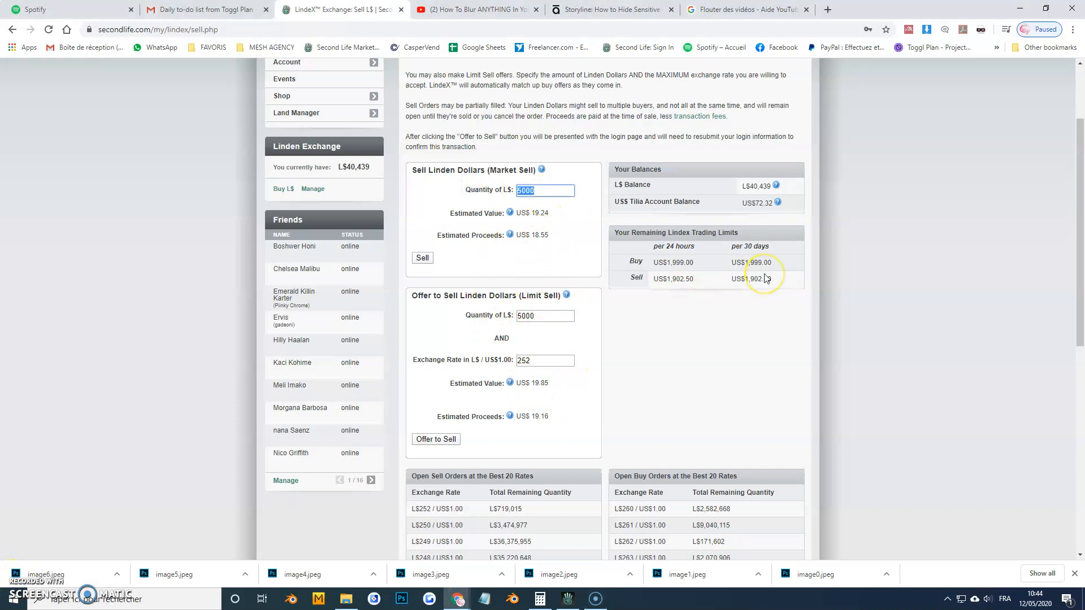
Set the market sell quantity to 40000 and re-enter limit sell quantity 5000.
text(4000)
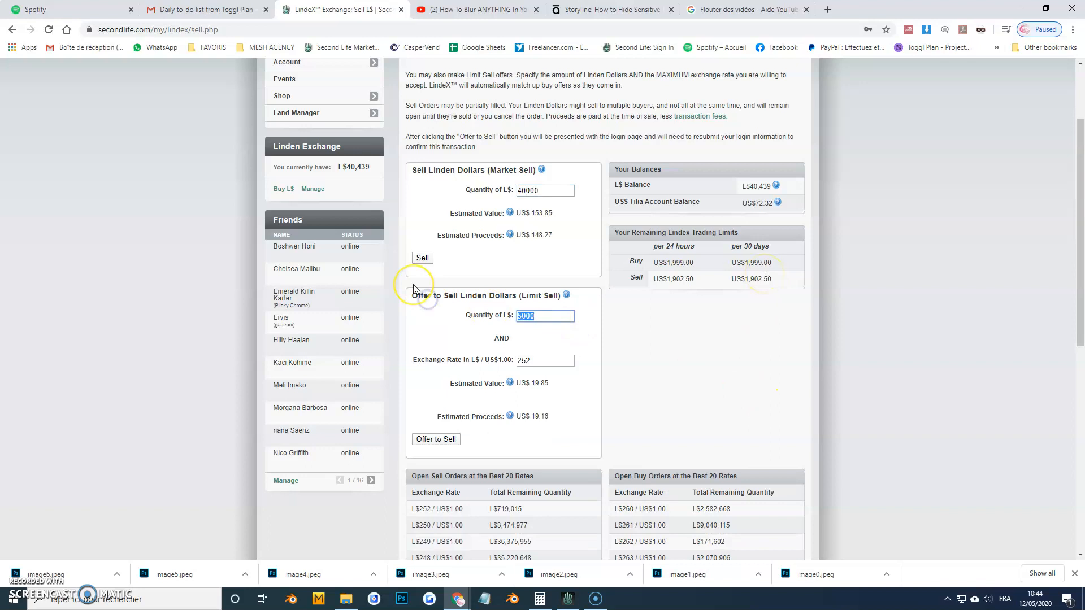
text(40000)
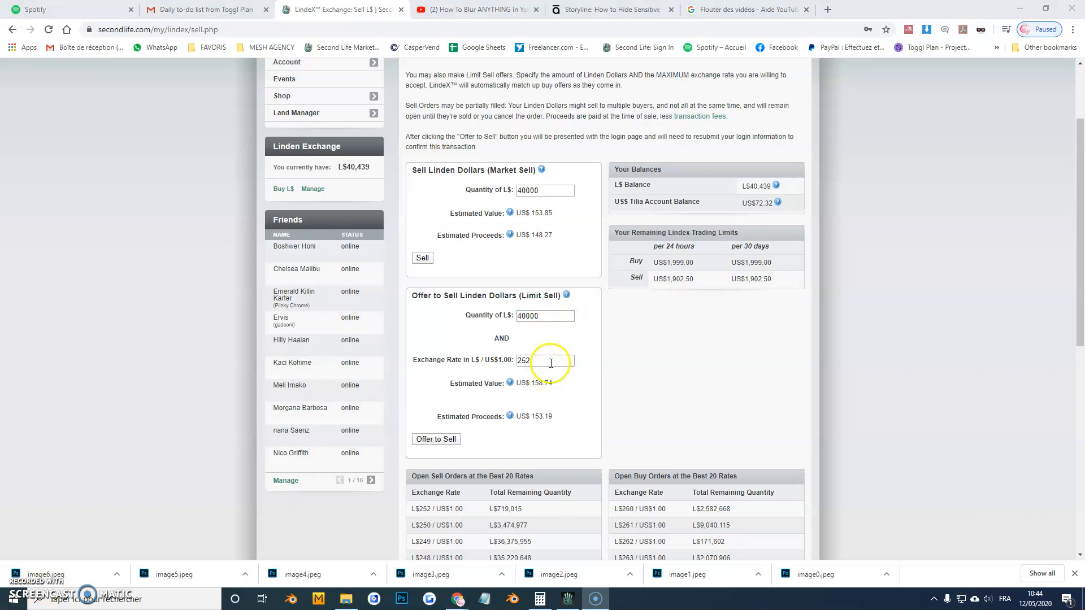
mouse_move(472, 297)
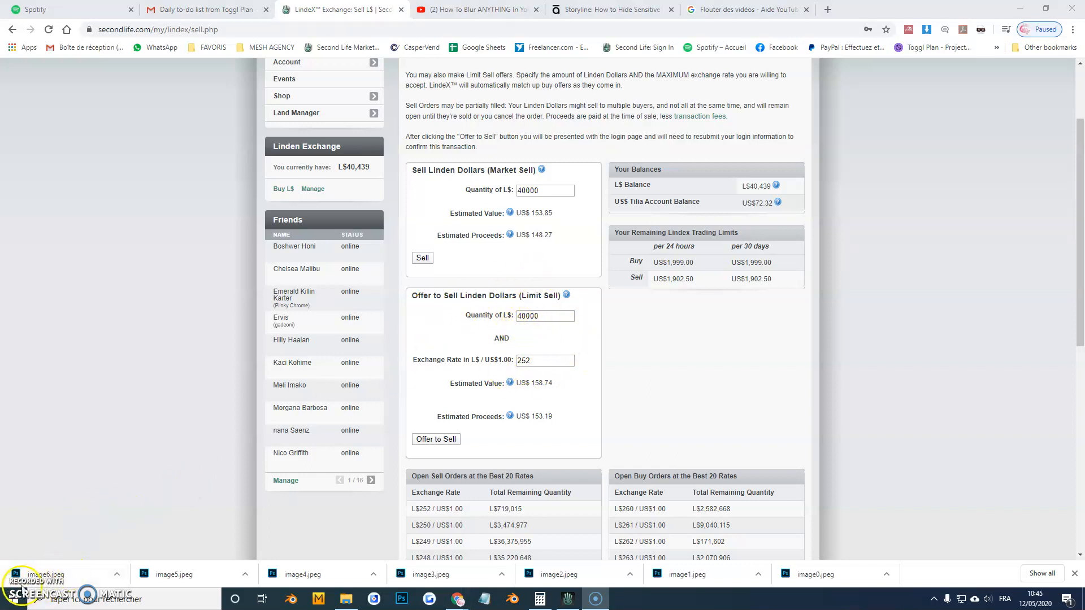
click(544, 315)
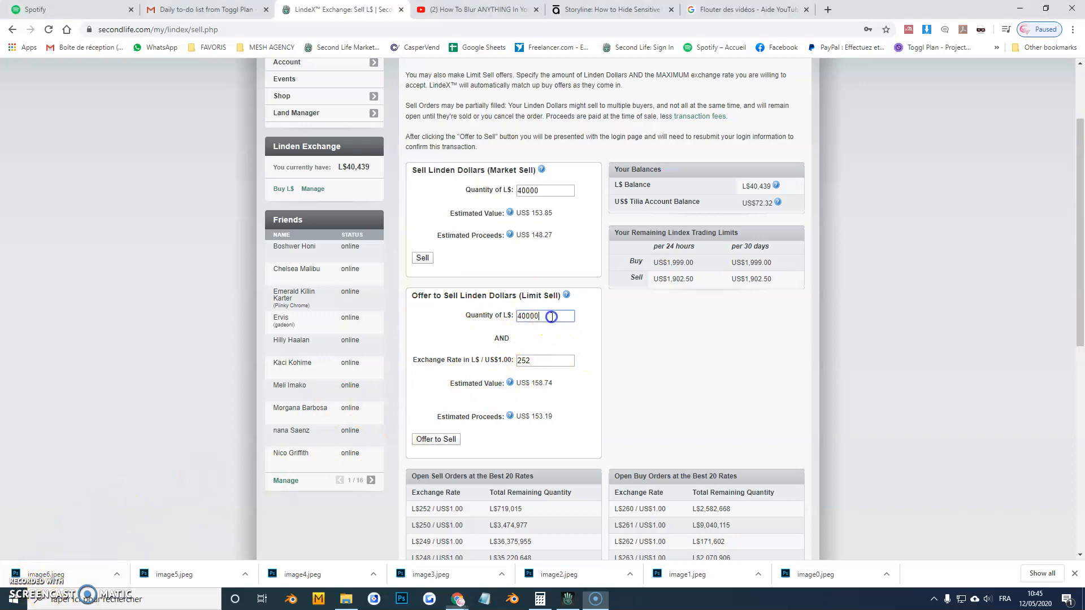
text(5000)
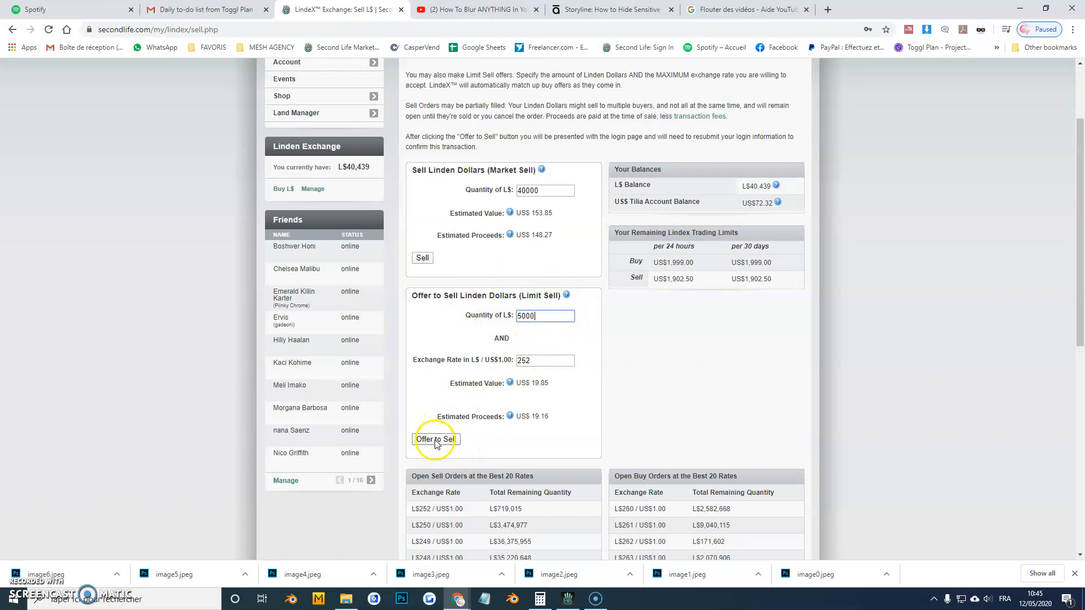
Submit the L$5,000 sell offer, confirm with the password, and place the order.
click(435, 438)
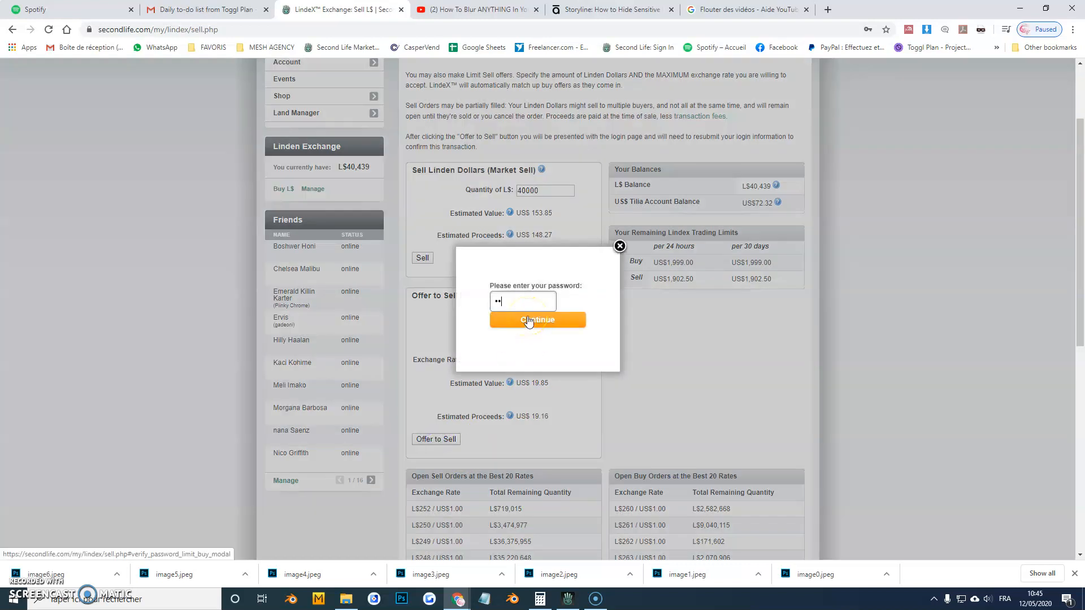
text(password)
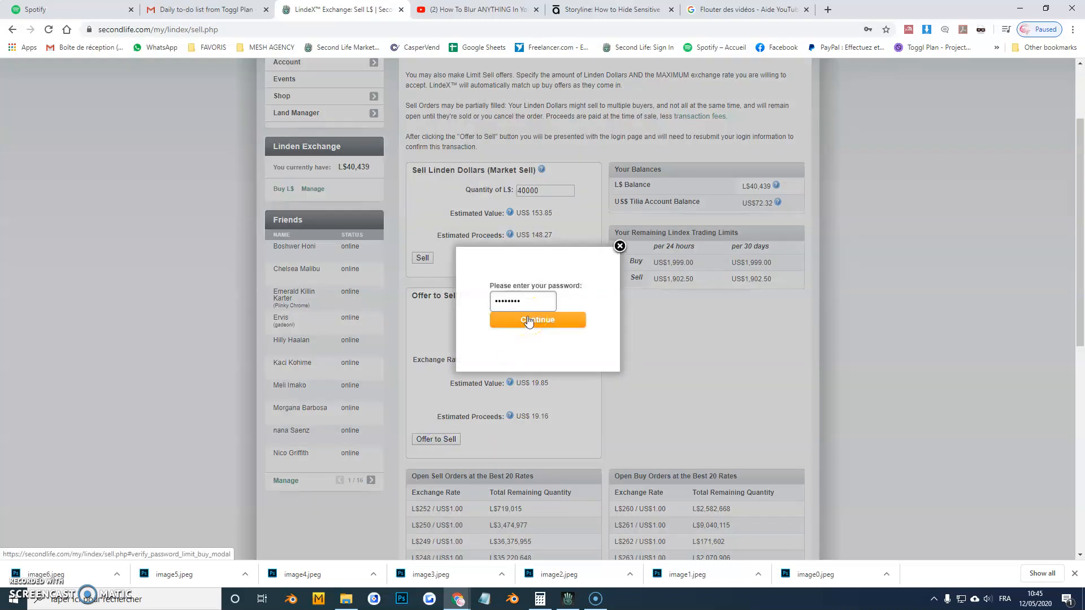
click(536, 320)
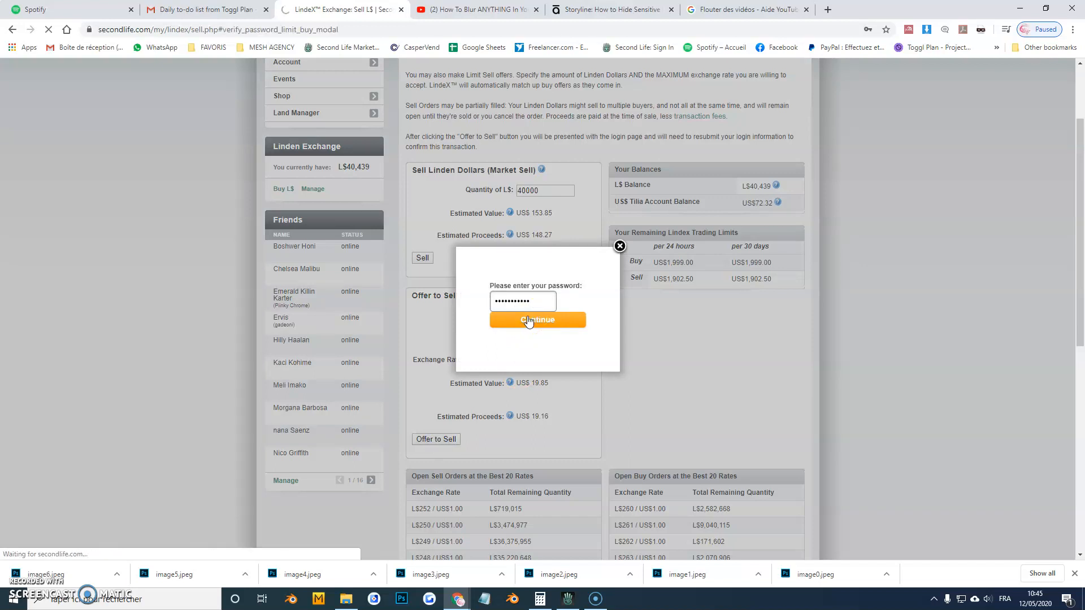
click(537, 320)
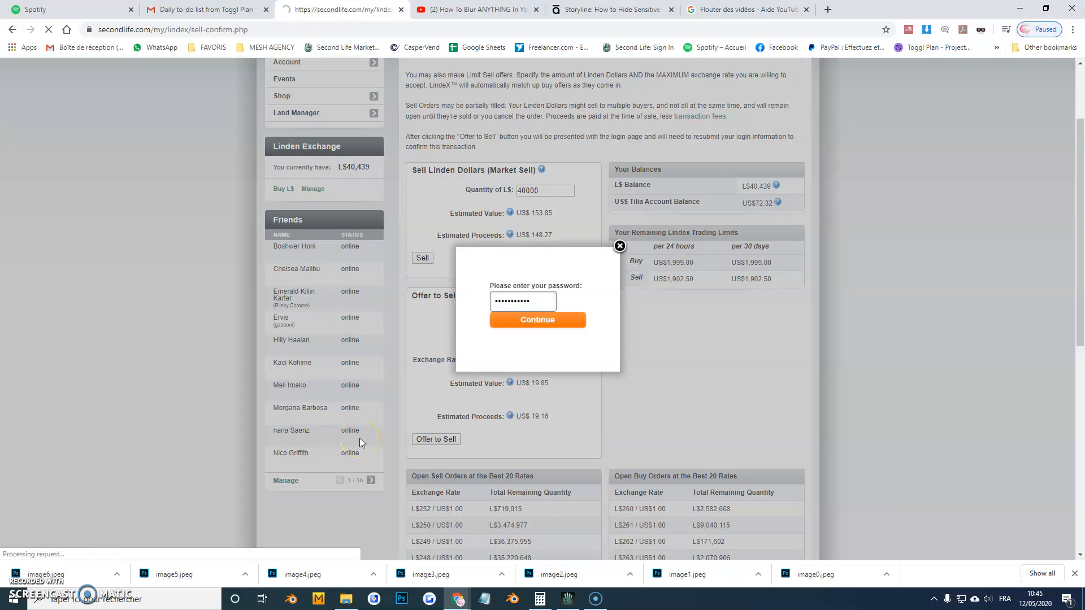
click(537, 320)
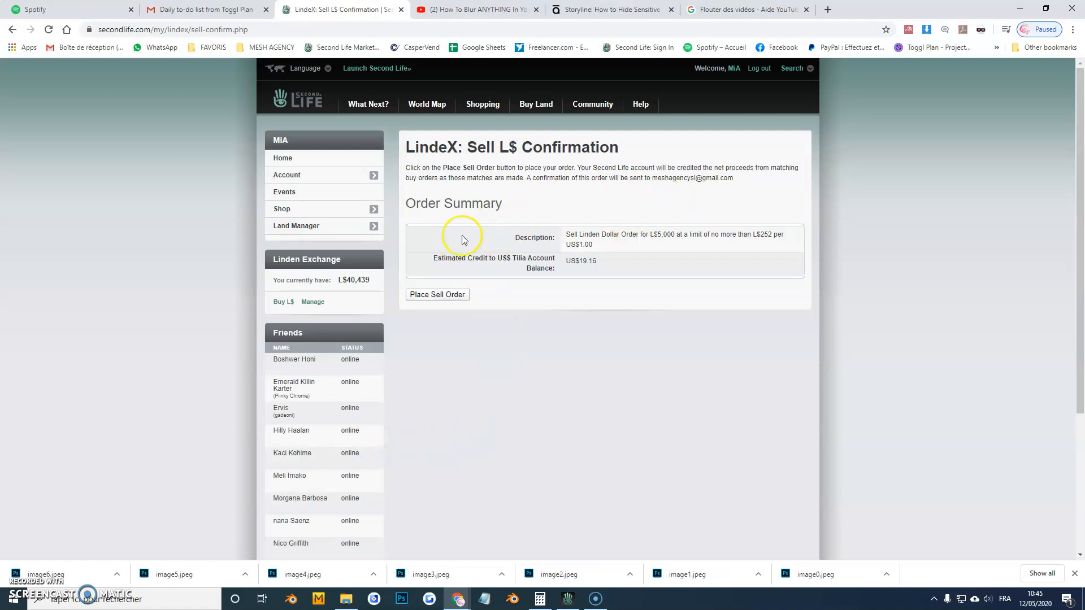
click(437, 294)
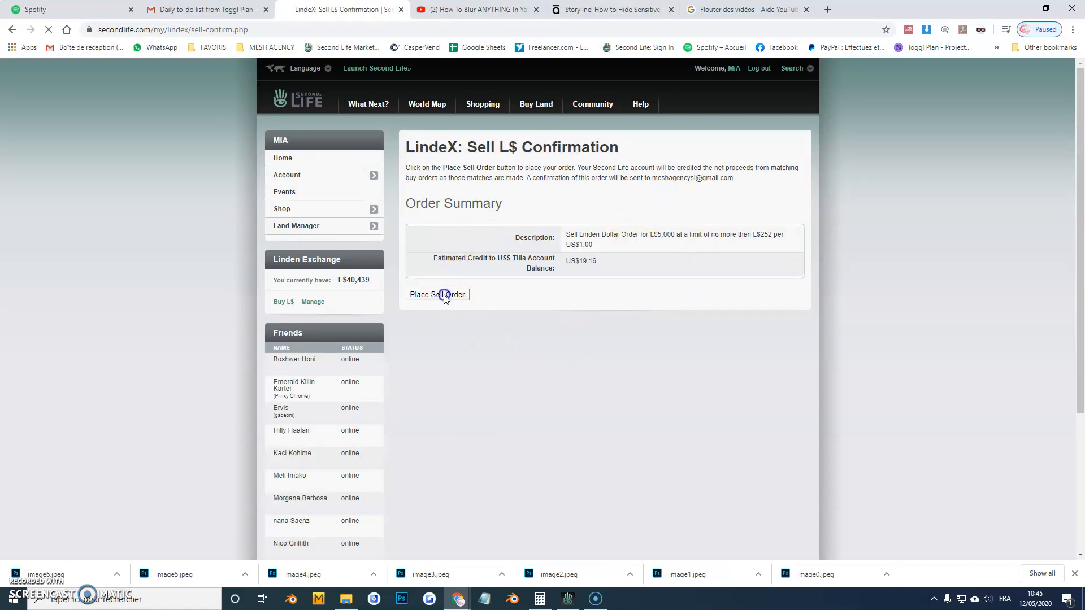
click(436, 294)
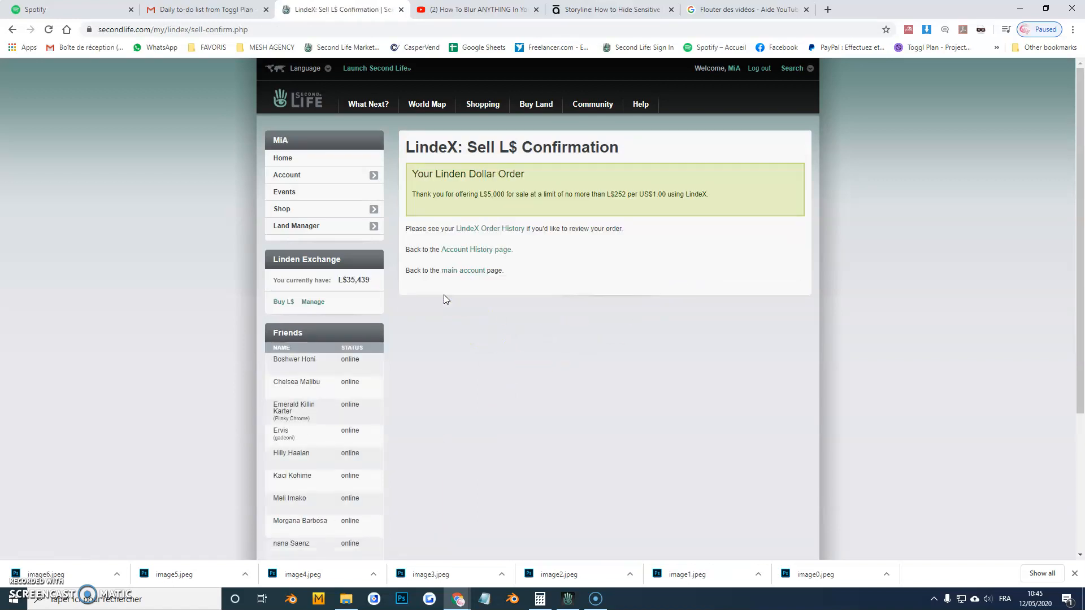
mouse_move(650, 193)
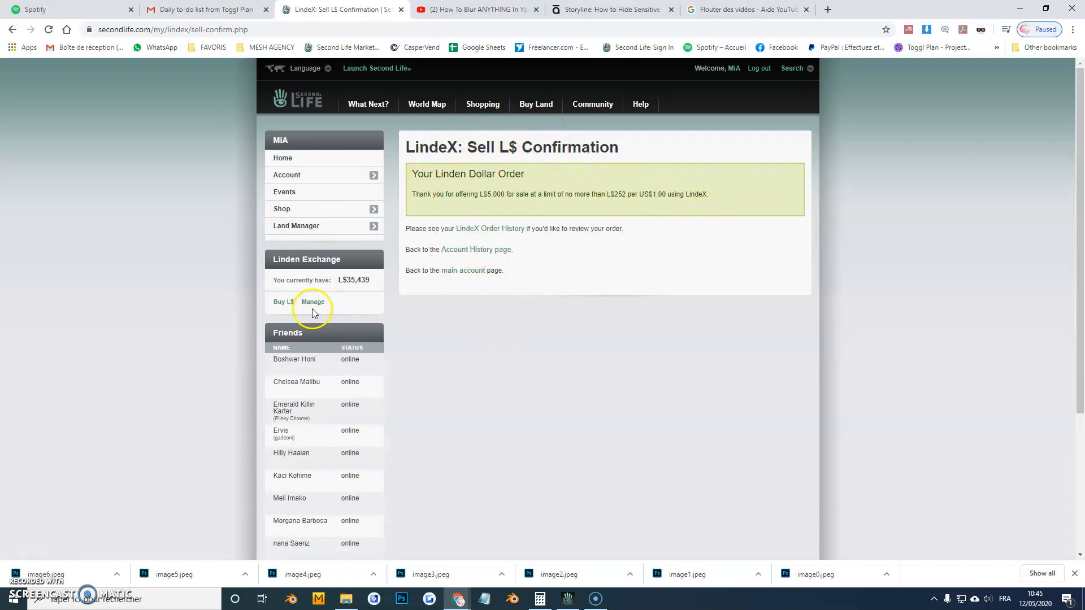
Open LindeX Order History and scroll to the open L$5,000 sell at 252.
click(311, 302)
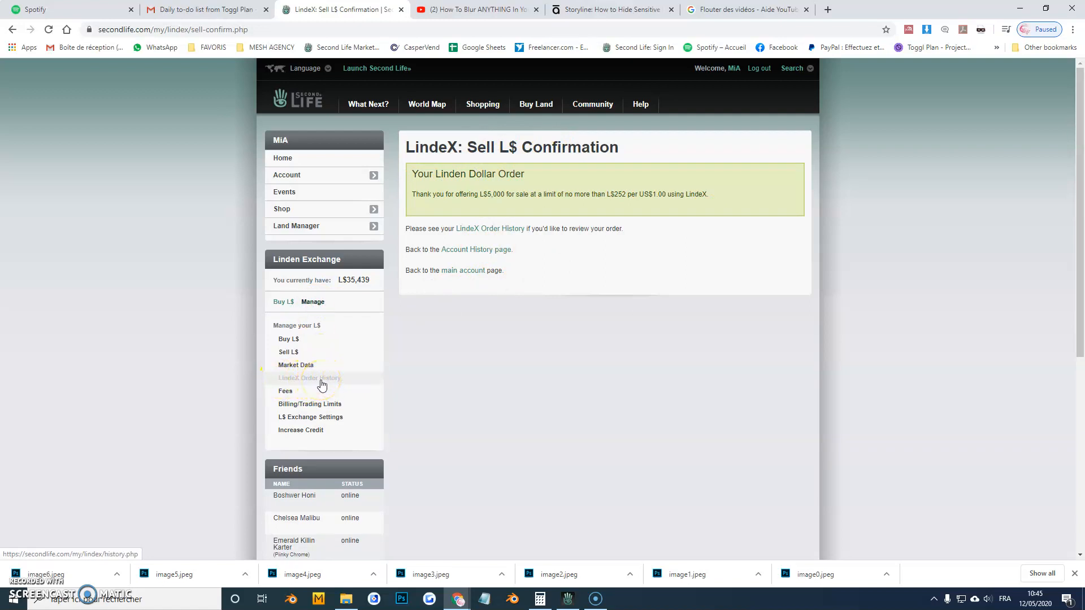
click(309, 378)
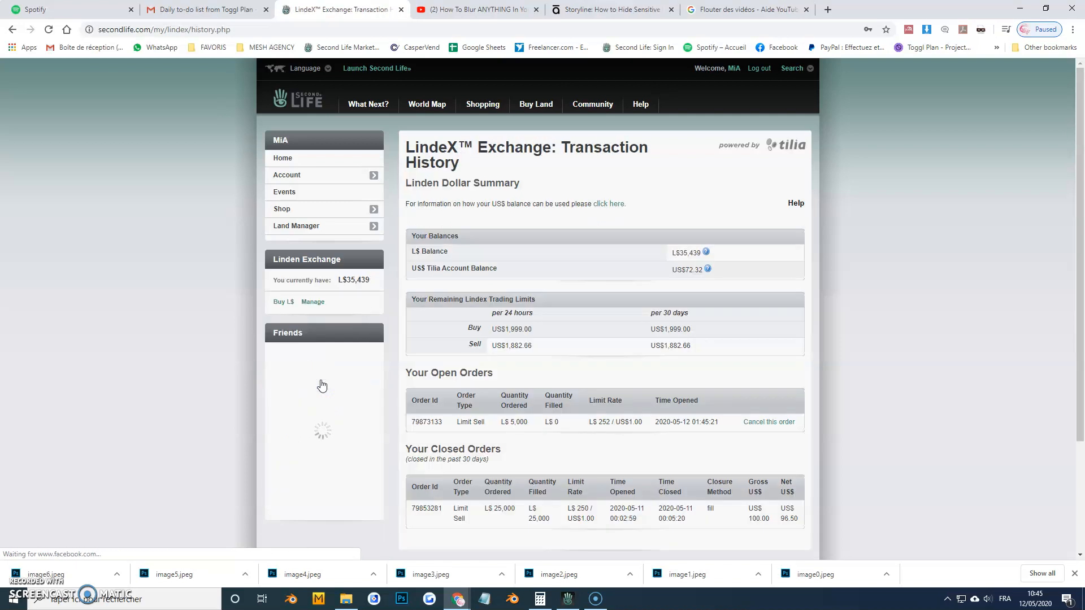
scroll(down, 3)
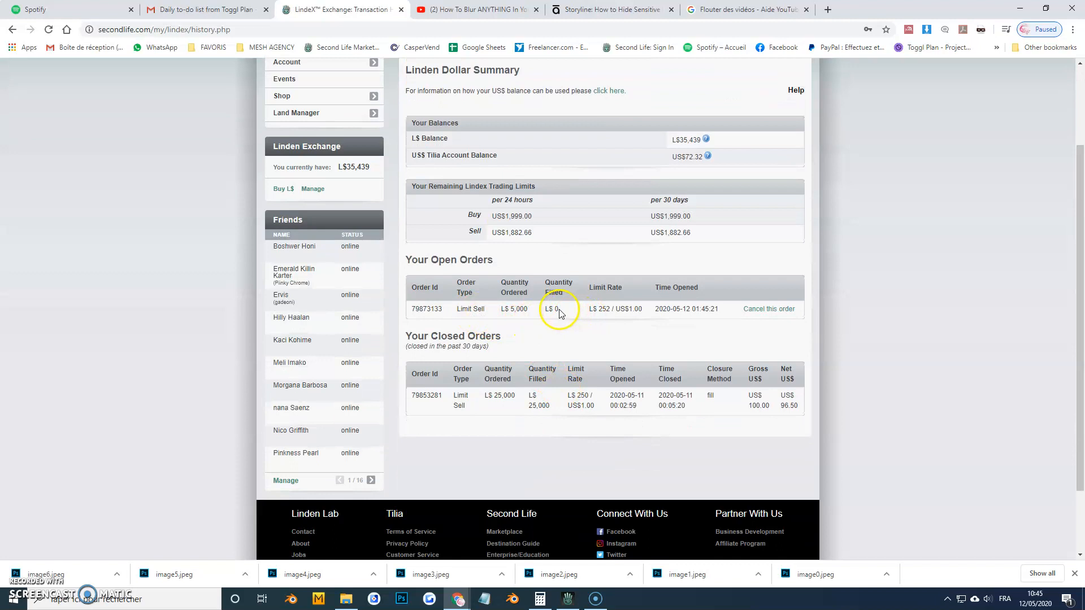
mouse_move(561, 312)
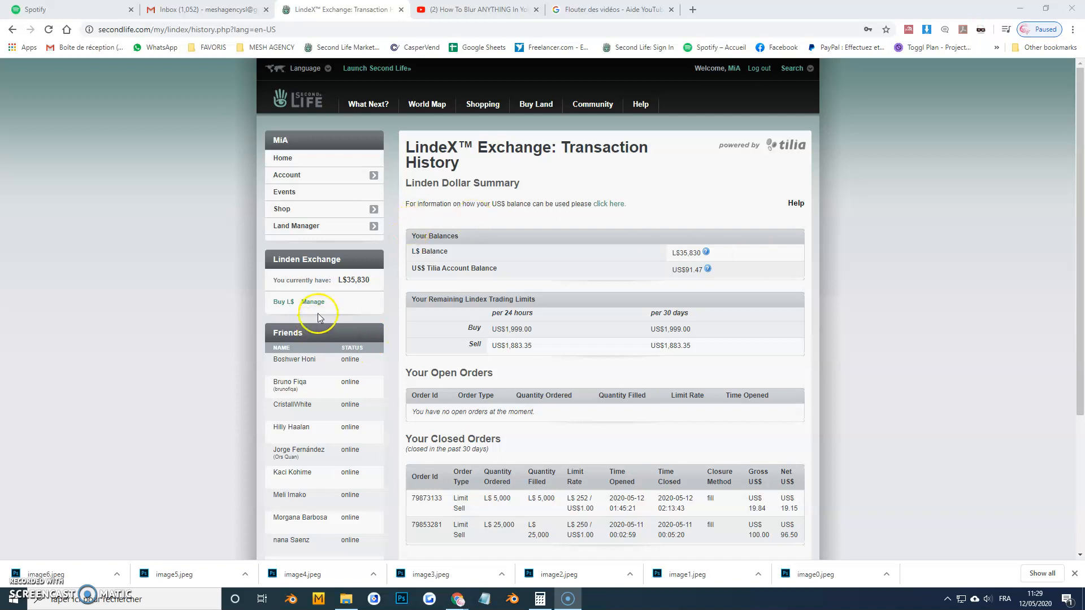
mouse_move(566, 455)
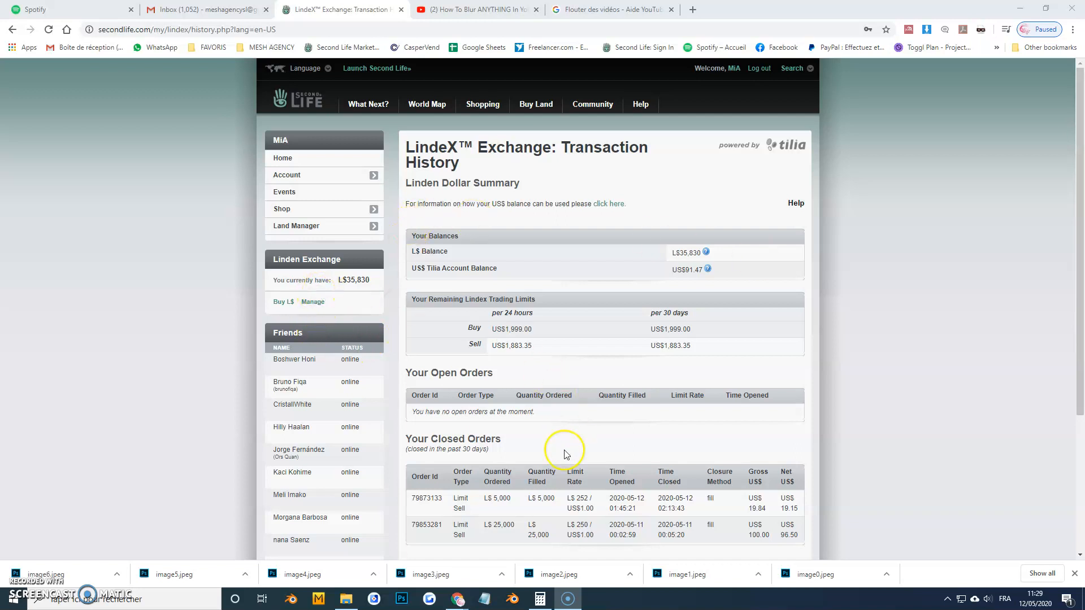
mouse_move(292, 174)
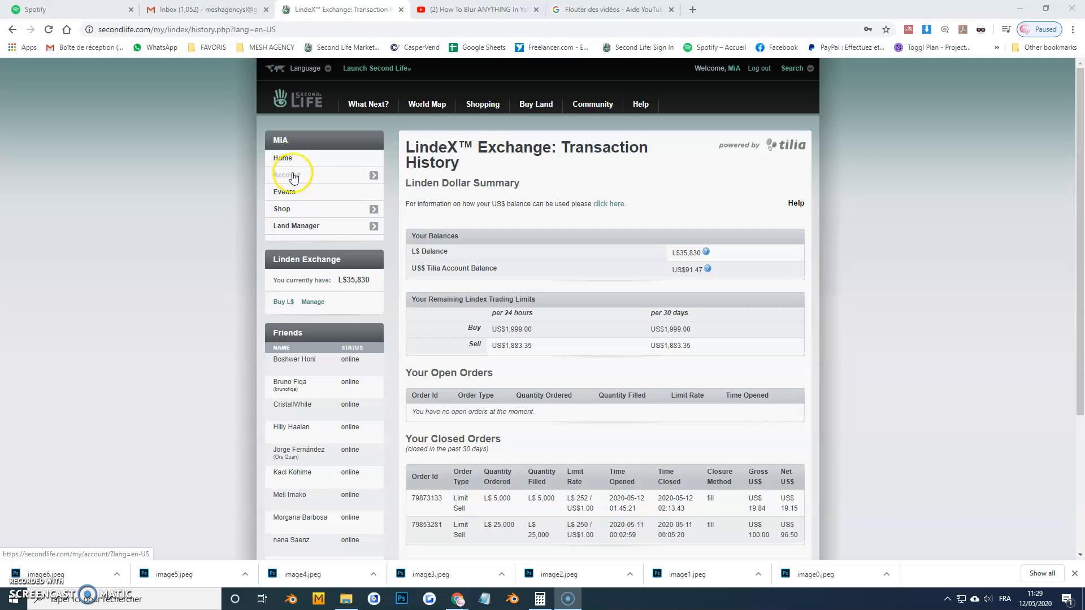
Expand the Account menu and open Process Credit, showing the US$91.47 balance.
click(286, 175)
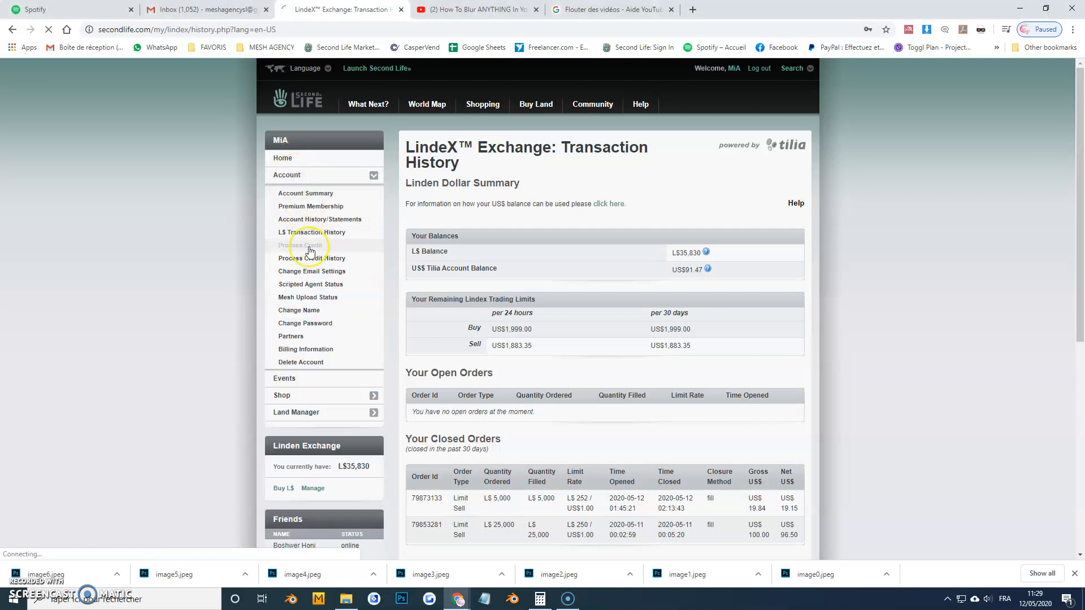
click(300, 244)
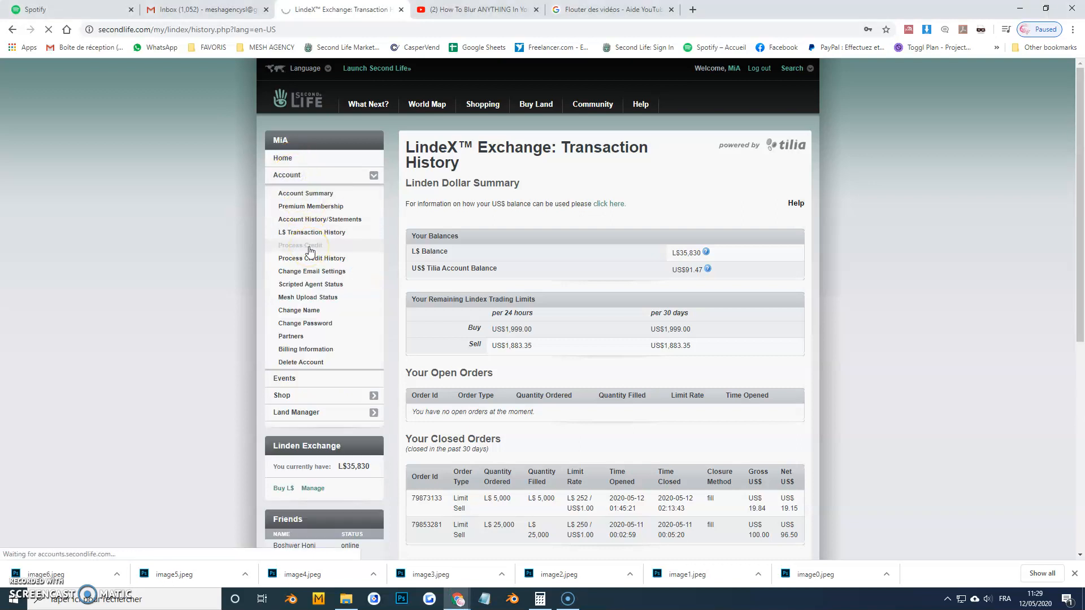
click(300, 244)
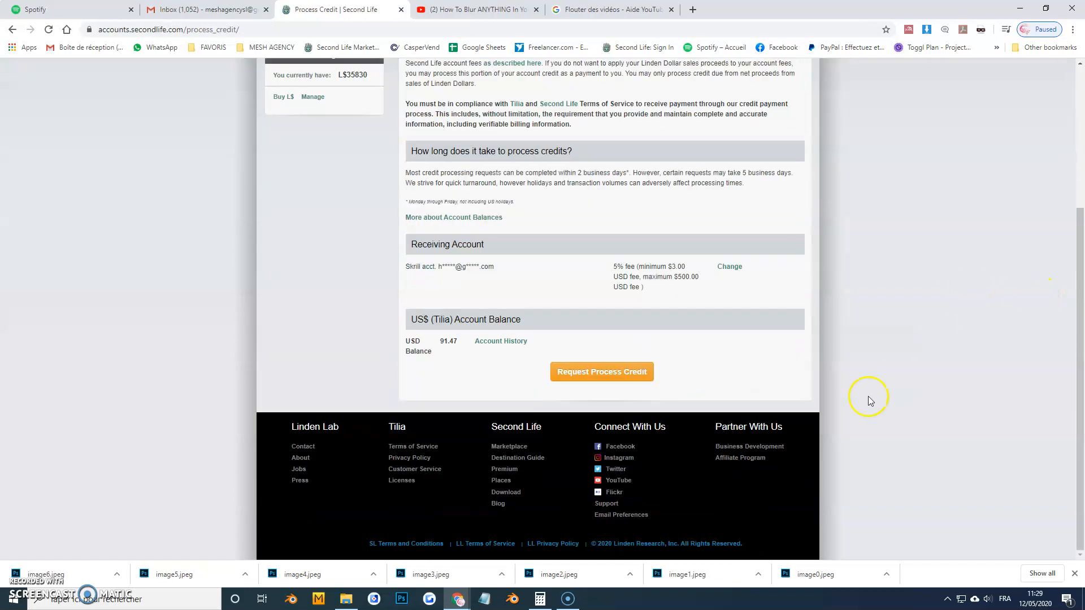